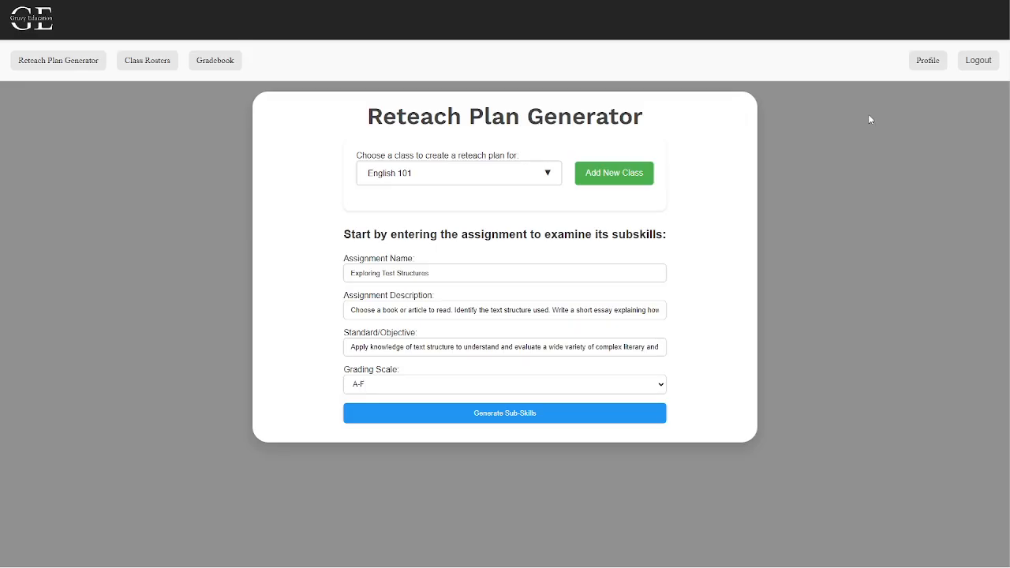
pyautogui.moveTo(868, 124)
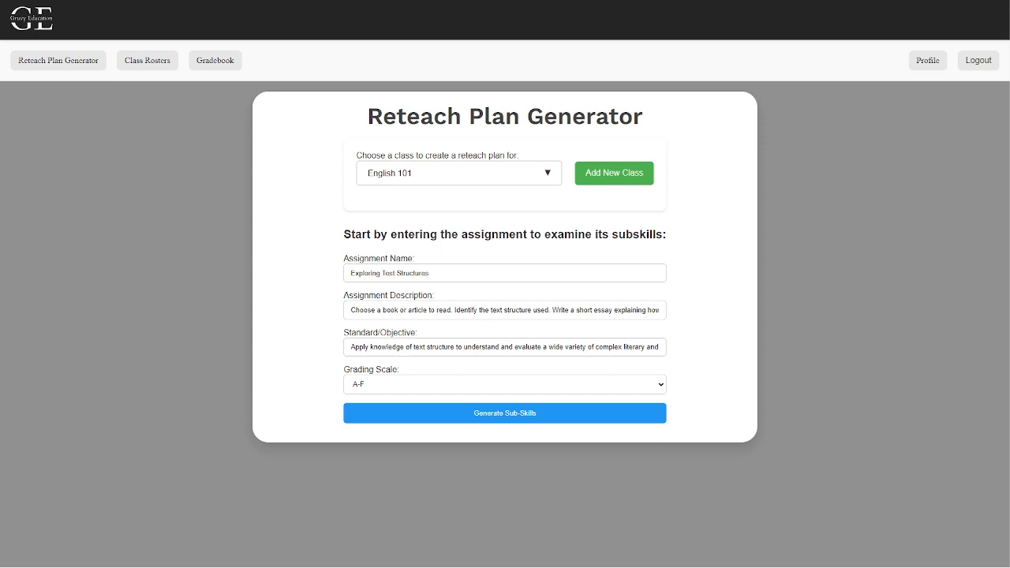
pyautogui.moveTo(708, 165)
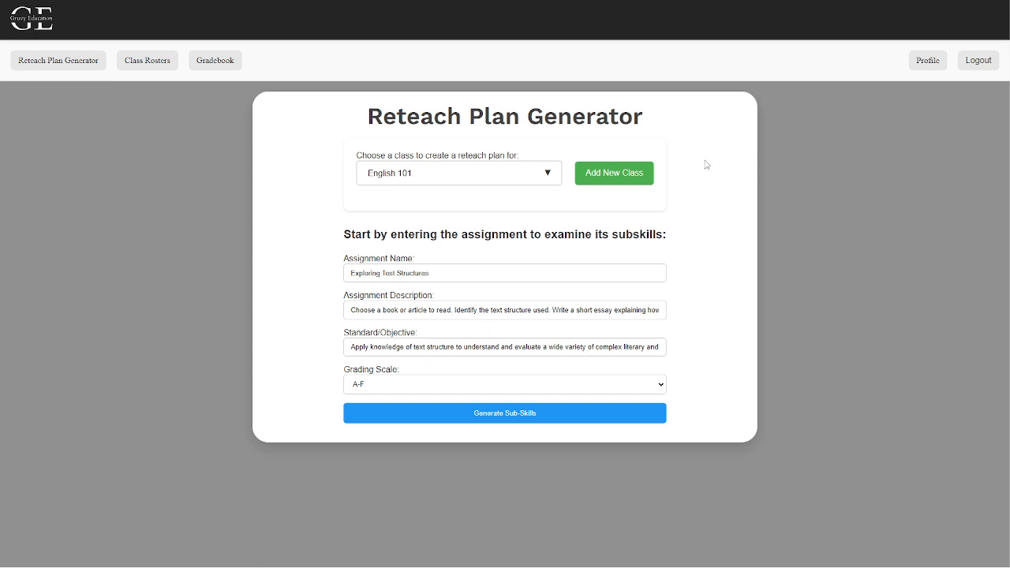
pyautogui.moveTo(716, 165)
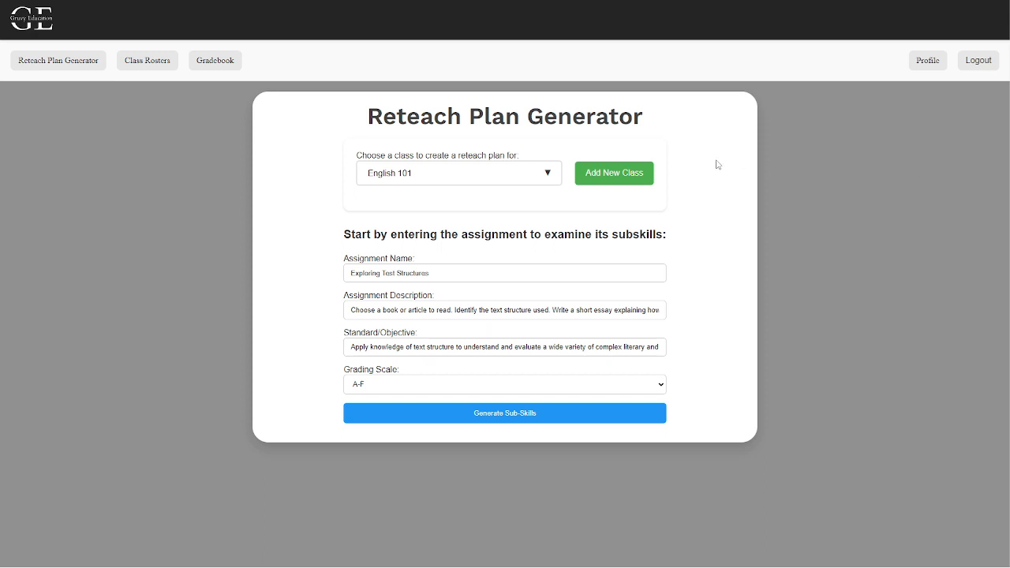
pyautogui.moveTo(682, 295)
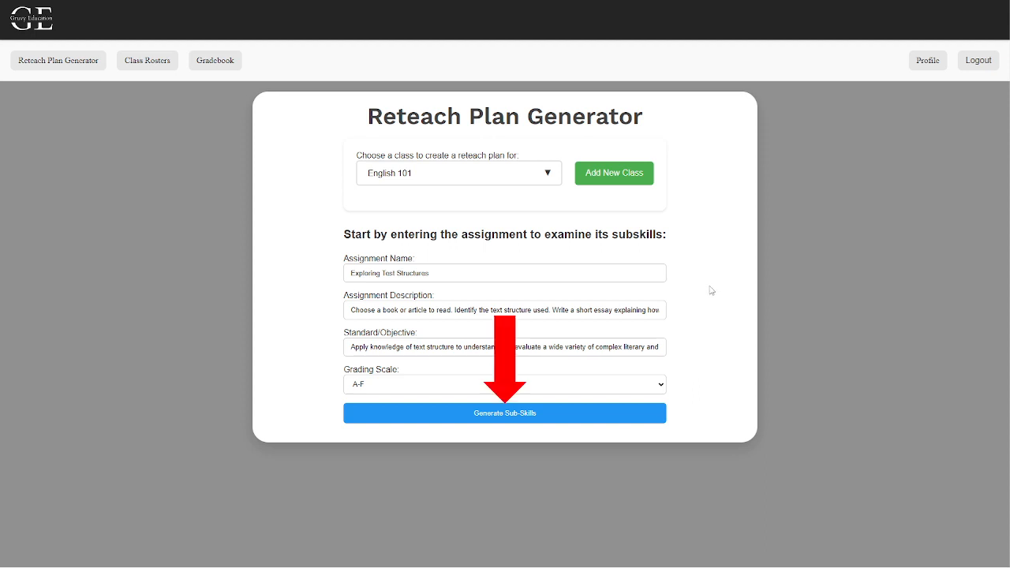
pyautogui.moveTo(714, 286)
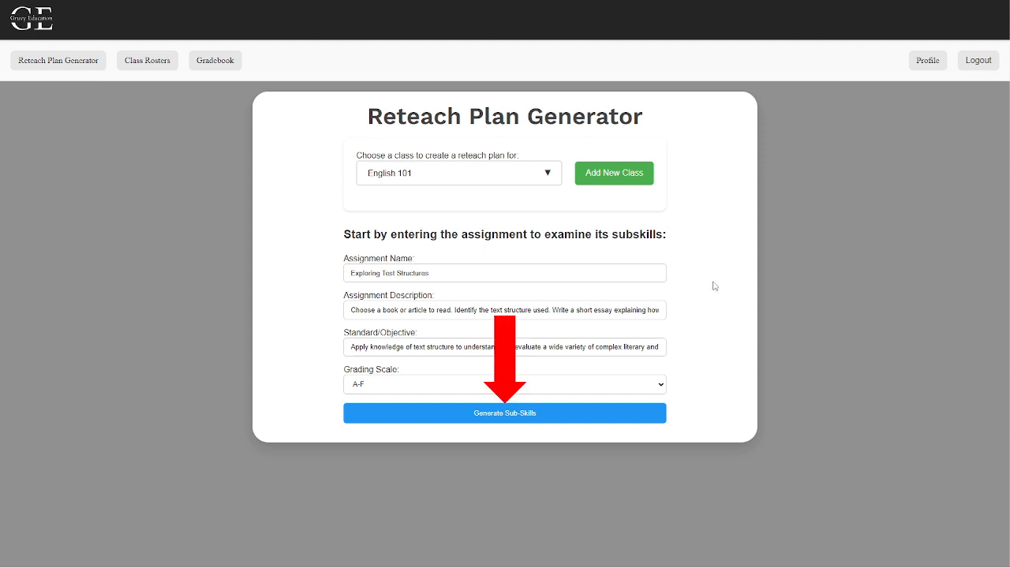
# Generate the three sub-skills for the Exploring Text Structures assignment
pyautogui.click(505, 413)
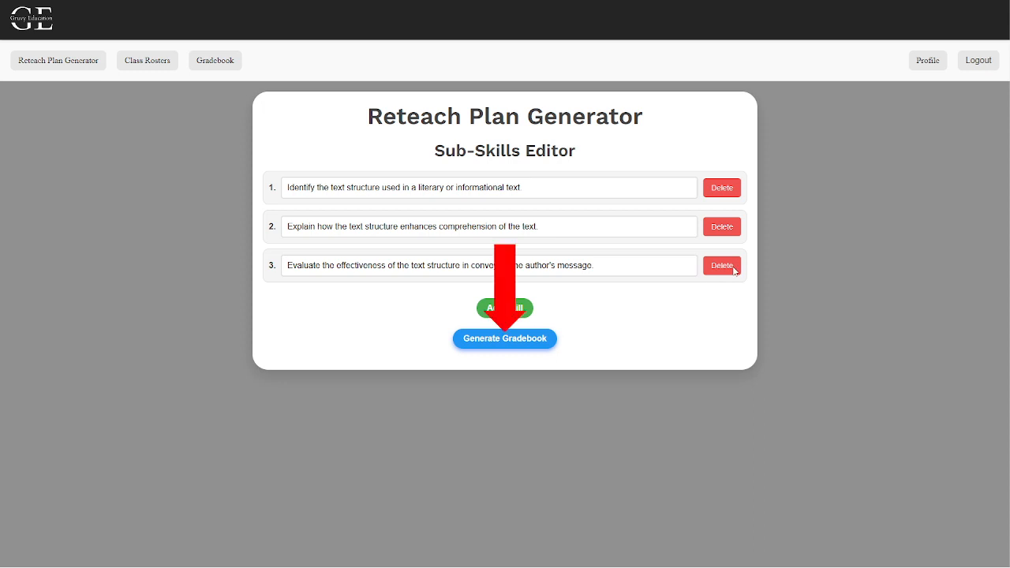
# Generate the gradebook table of students' letter grades for the three sub-skills
pyautogui.click(505, 338)
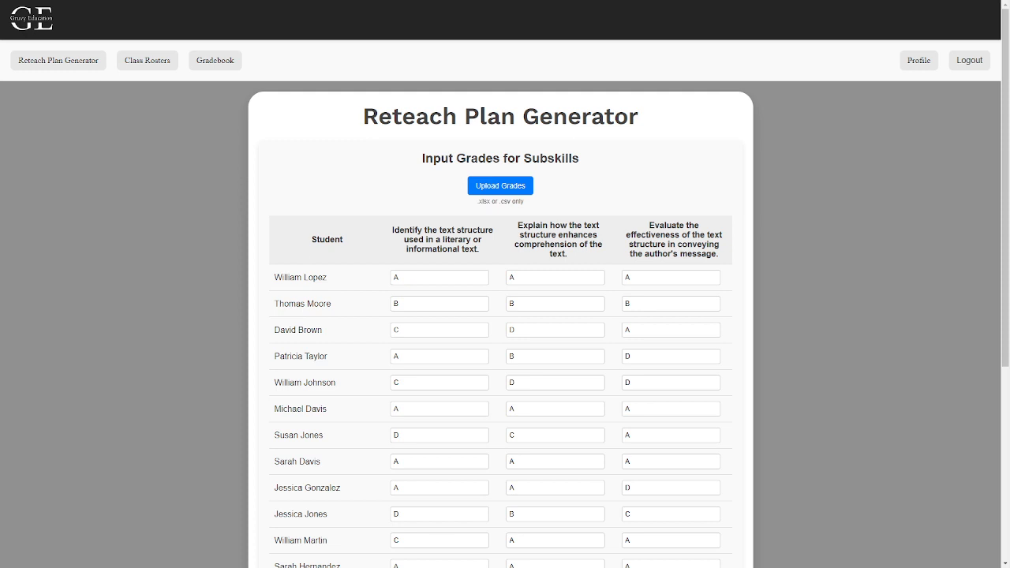
pyautogui.scroll(-3)
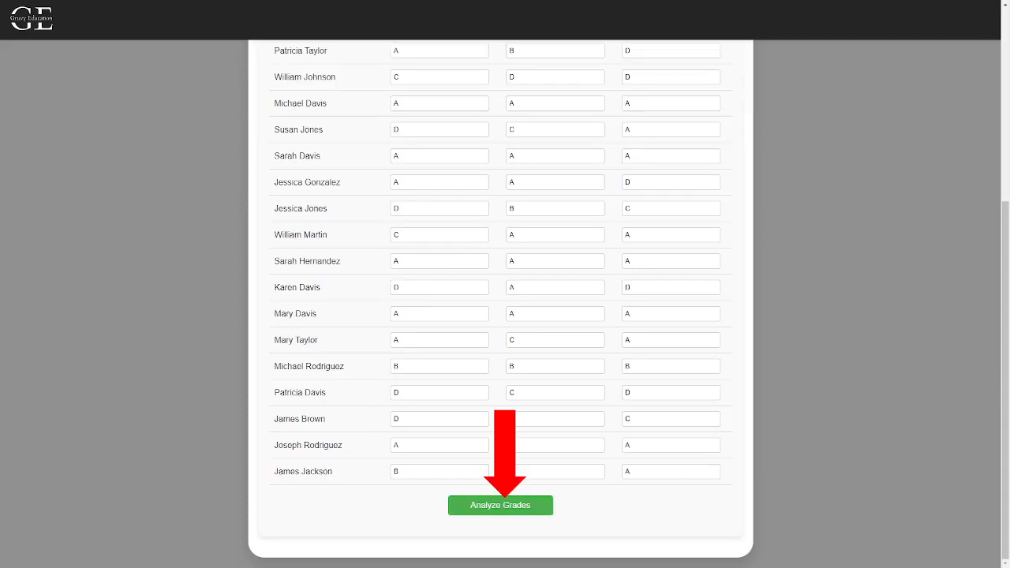
# Analyze the entered grades to group students by sub-skill mastery
pyautogui.click(499, 505)
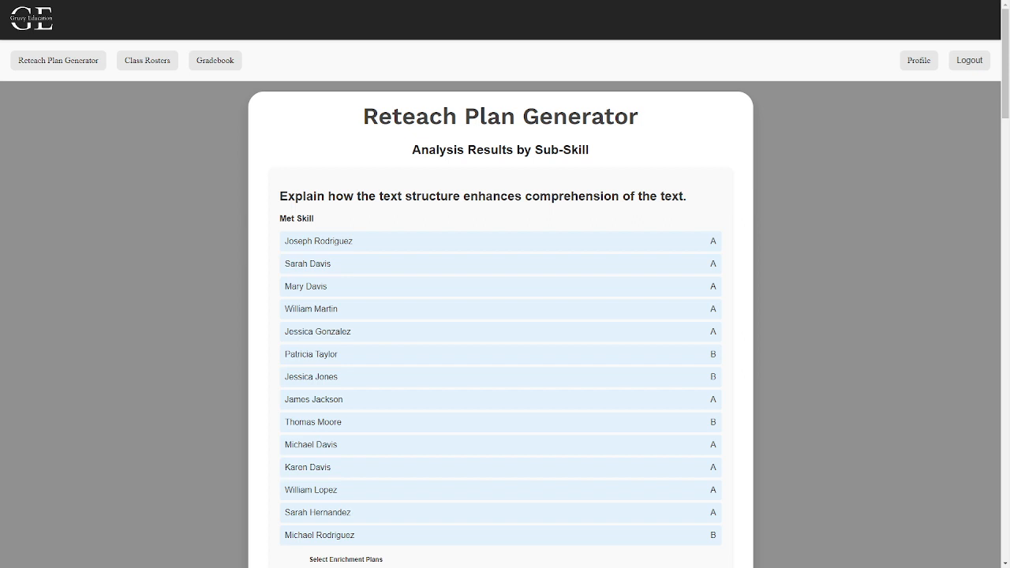
pyautogui.moveTo(708, 183)
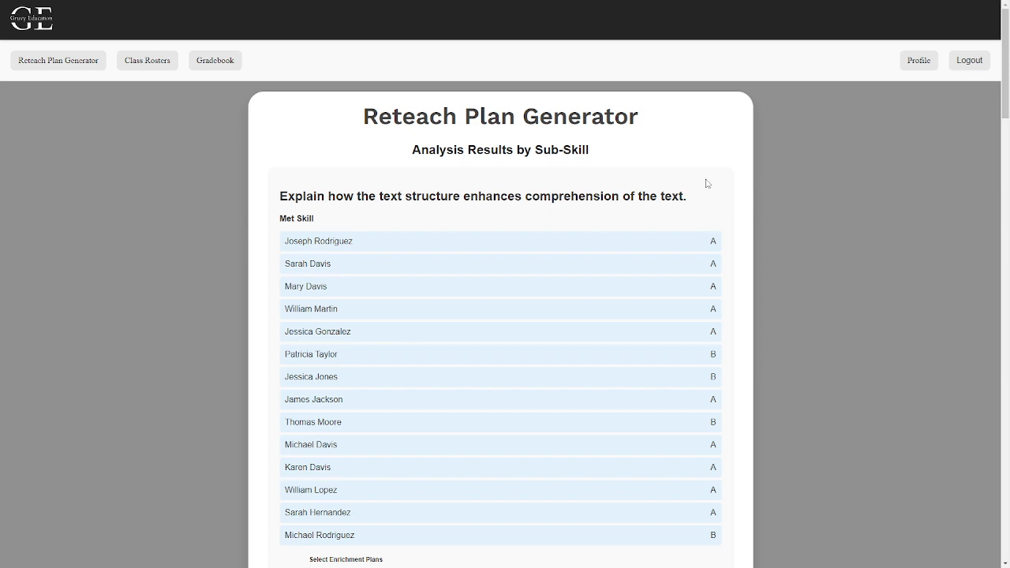
pyautogui.moveTo(559, 472)
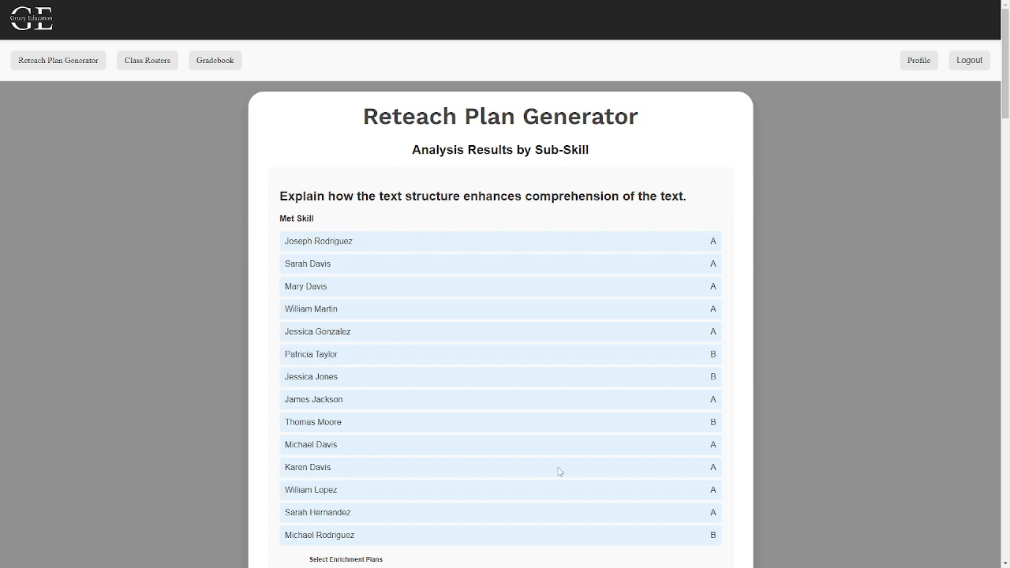
# Select Small Group Project and generate the reteach plans for students needing support
pyautogui.click(315, 426)
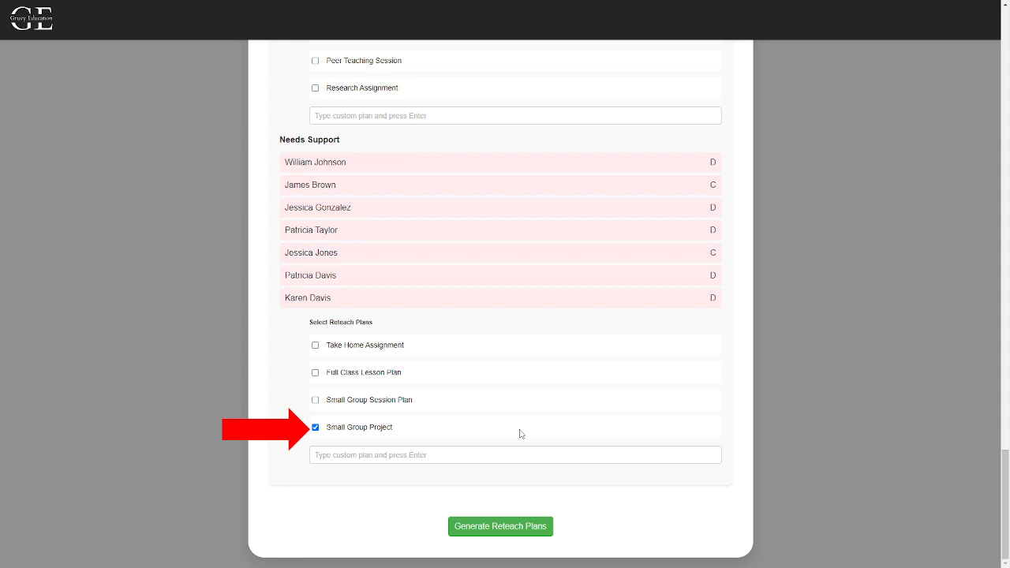
pyautogui.moveTo(527, 433)
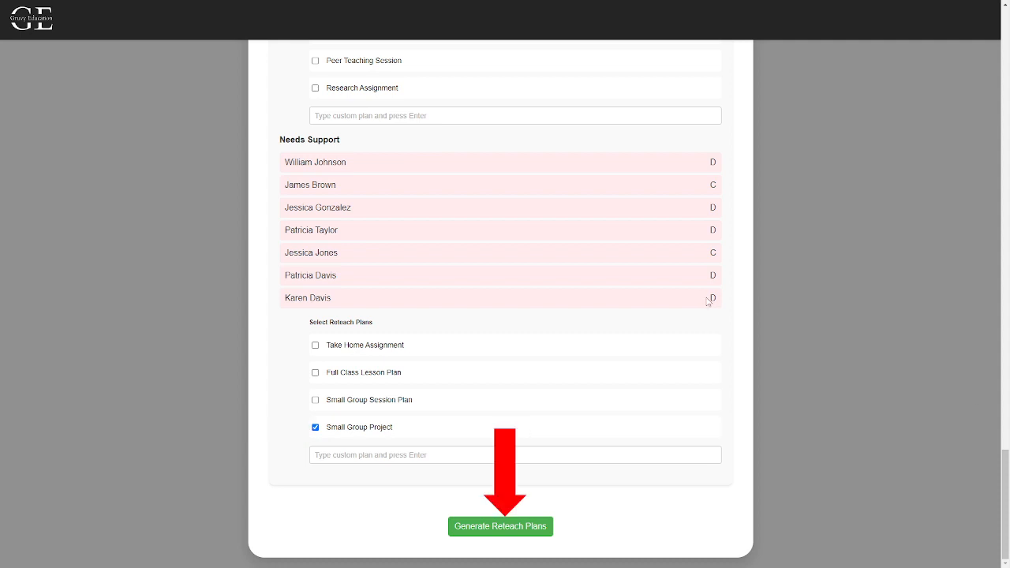
pyautogui.moveTo(717, 297)
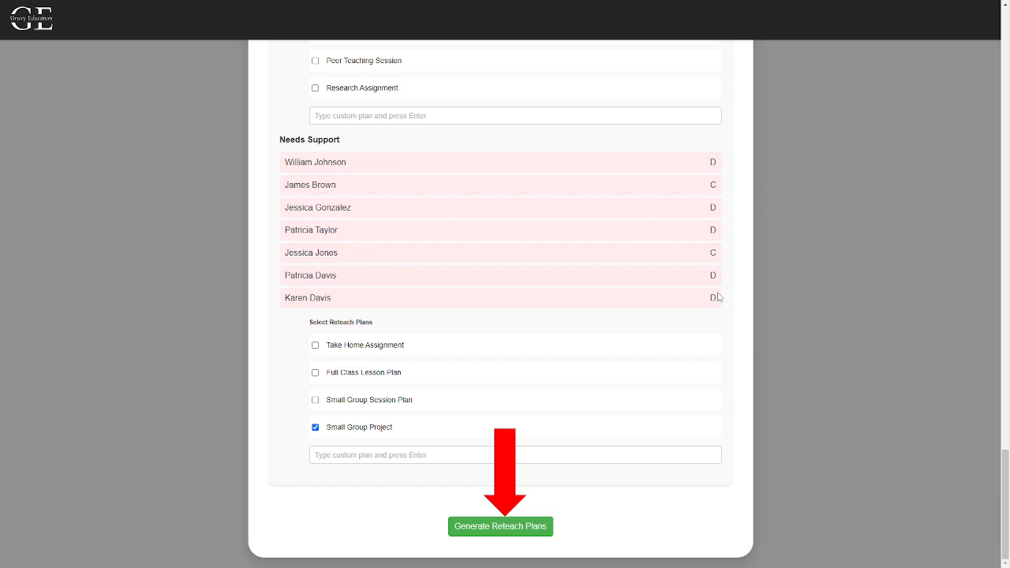
pyautogui.click(501, 527)
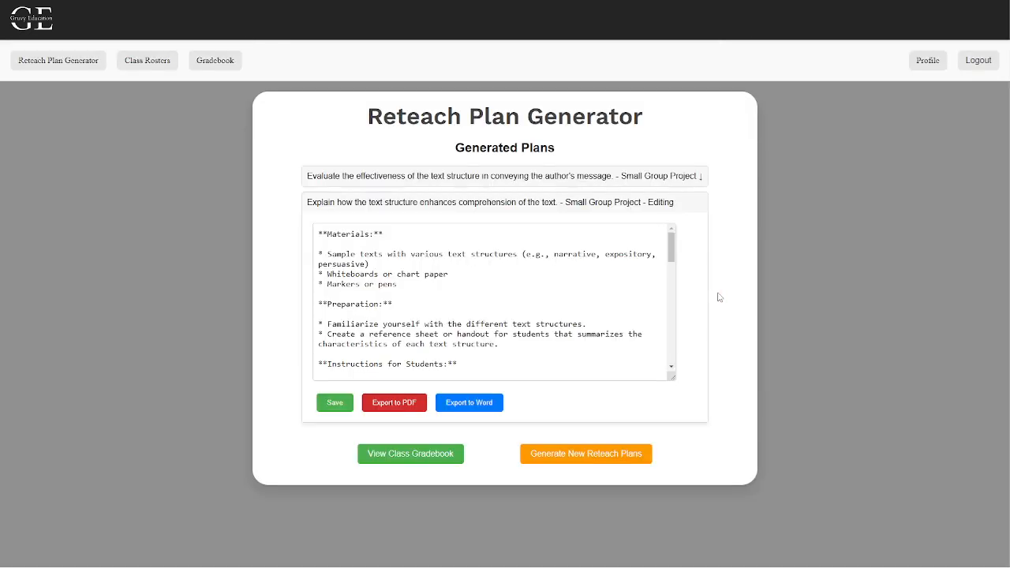
pyautogui.moveTo(708, 297)
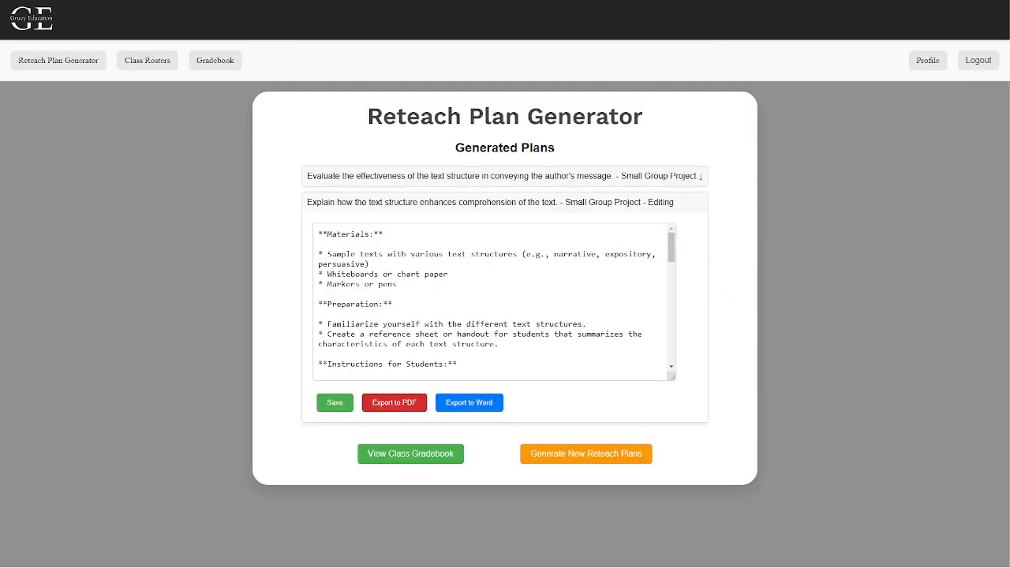